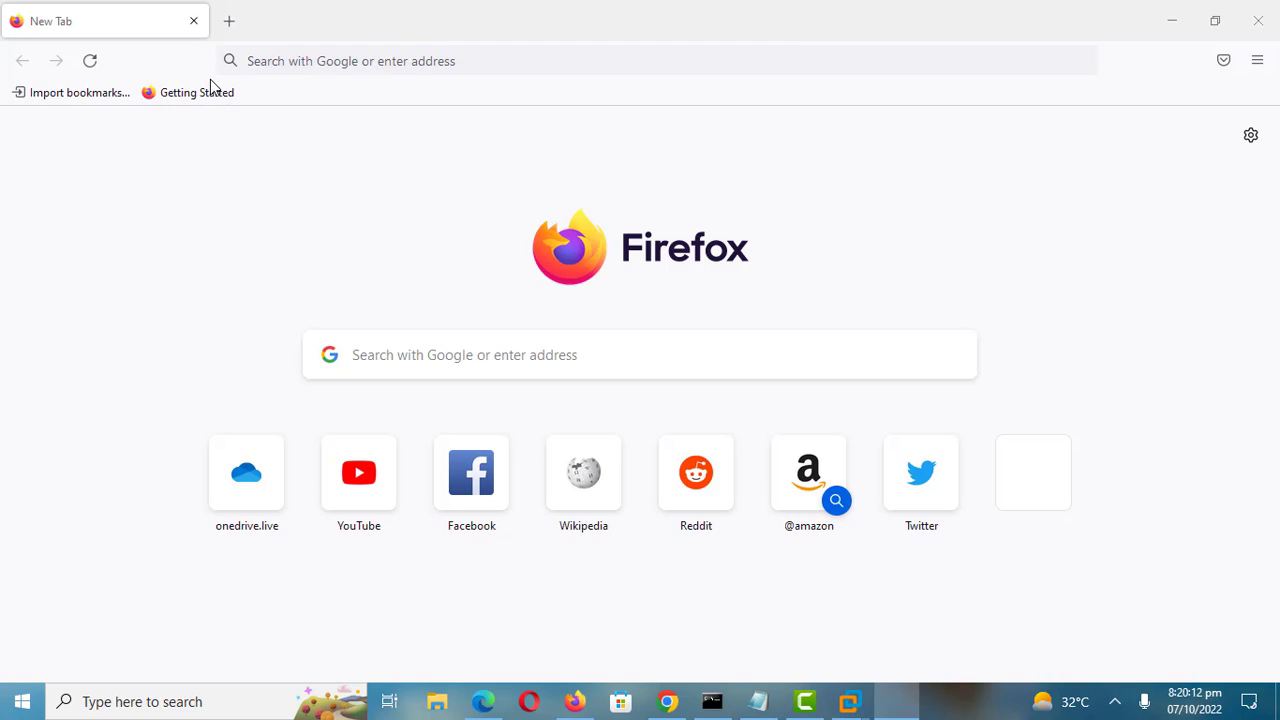
text(https://myaccount.google.com/)
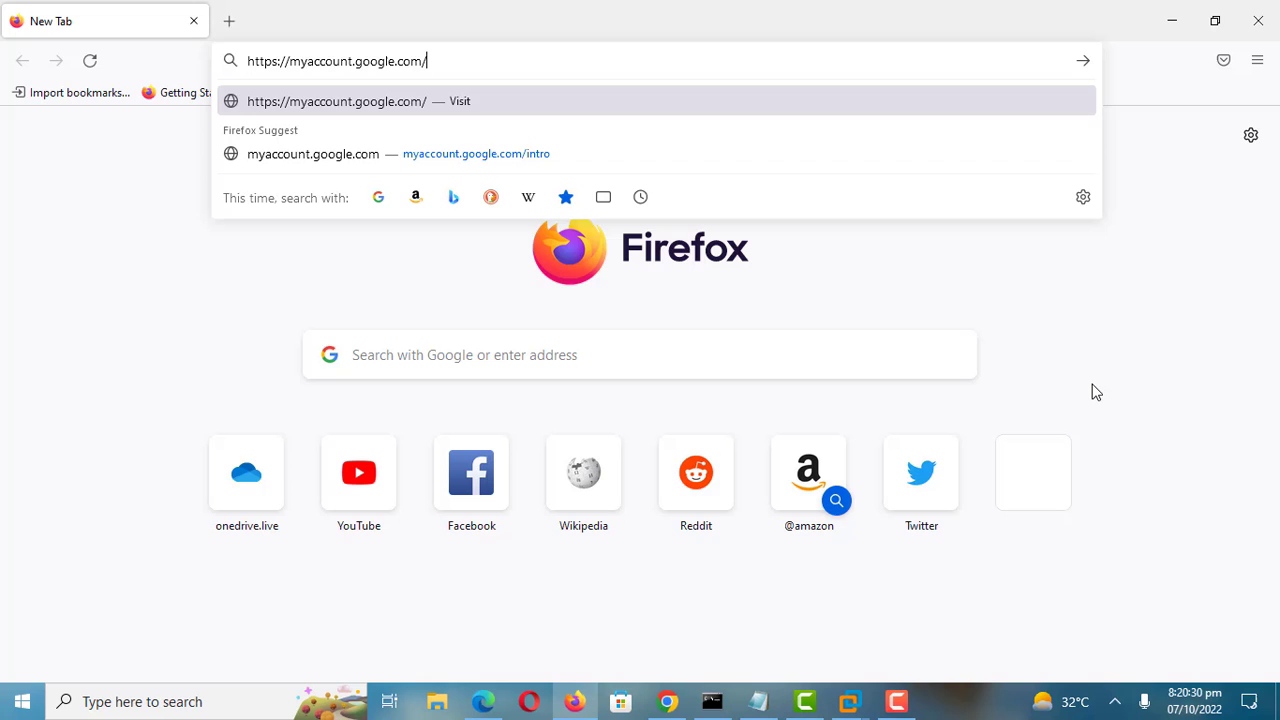